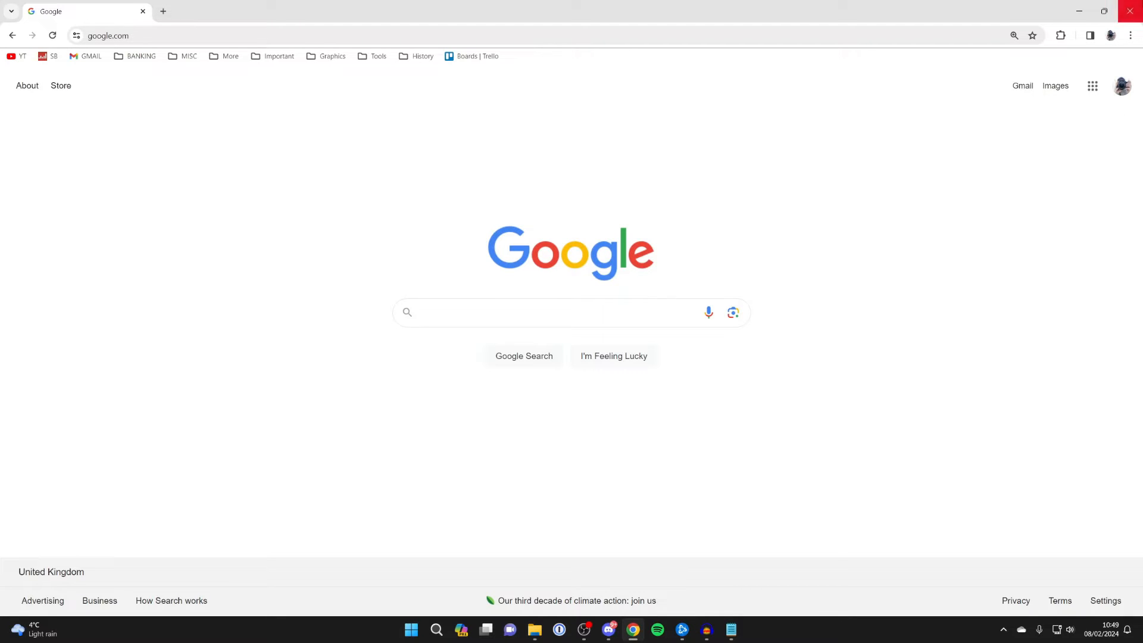
Open Chrome Settings from the three-dot menu
click(1131, 35)
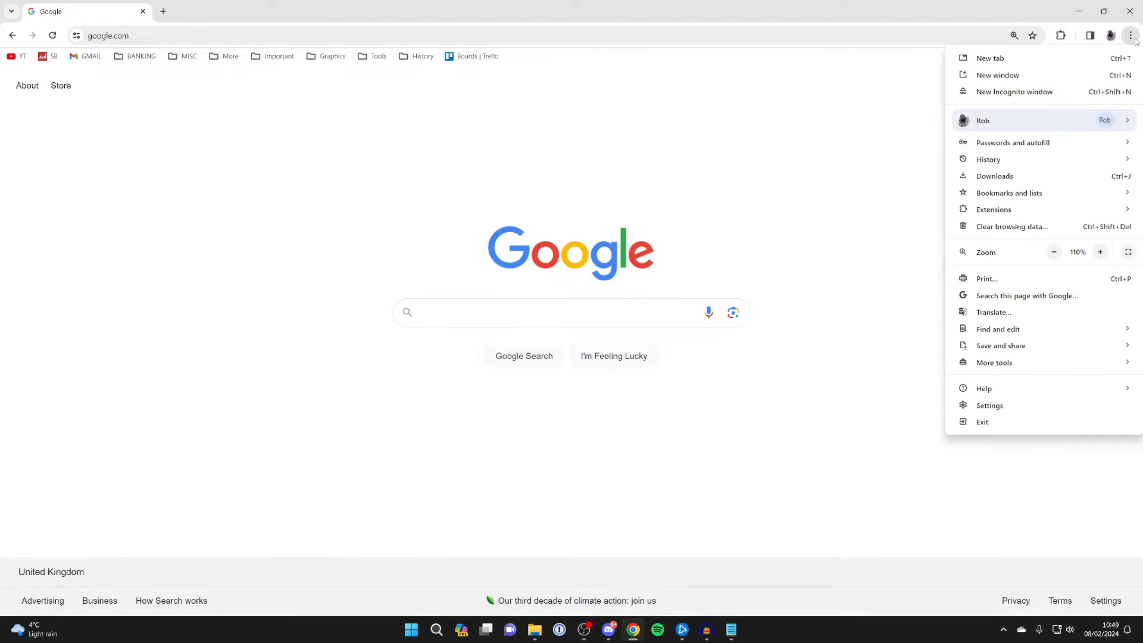
mouse_move(988, 406)
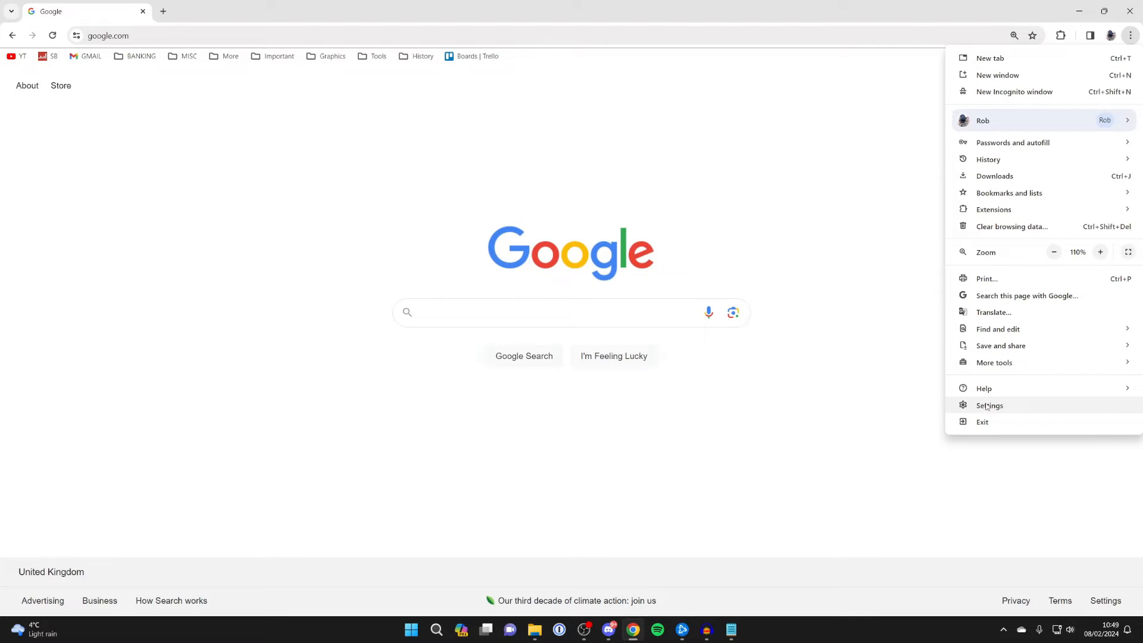
click(990, 406)
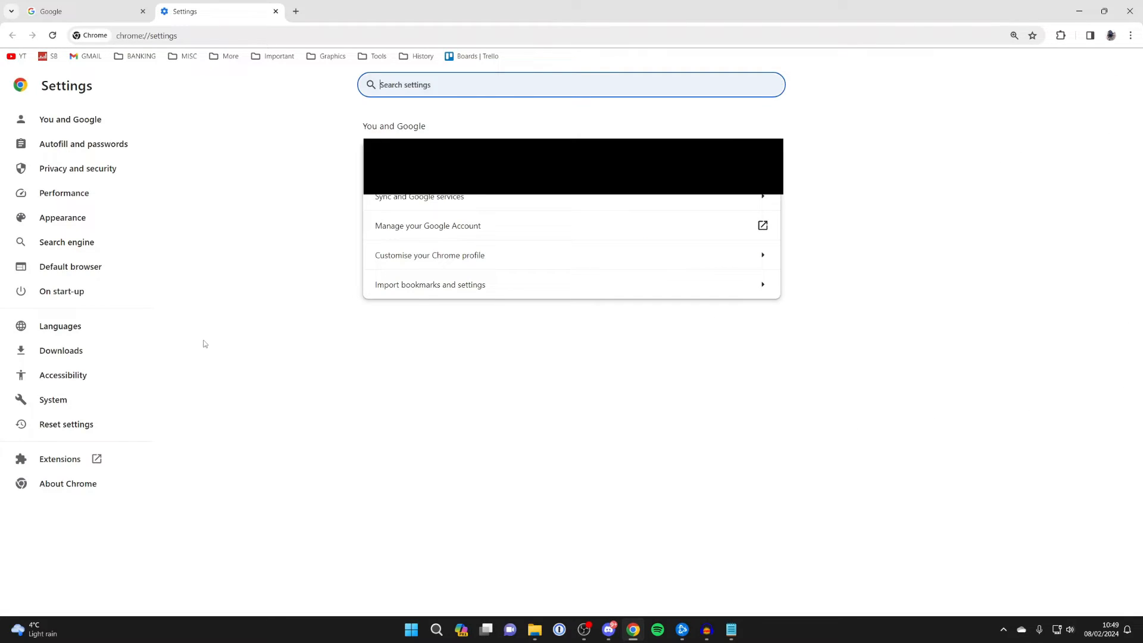
mouse_move(160, 247)
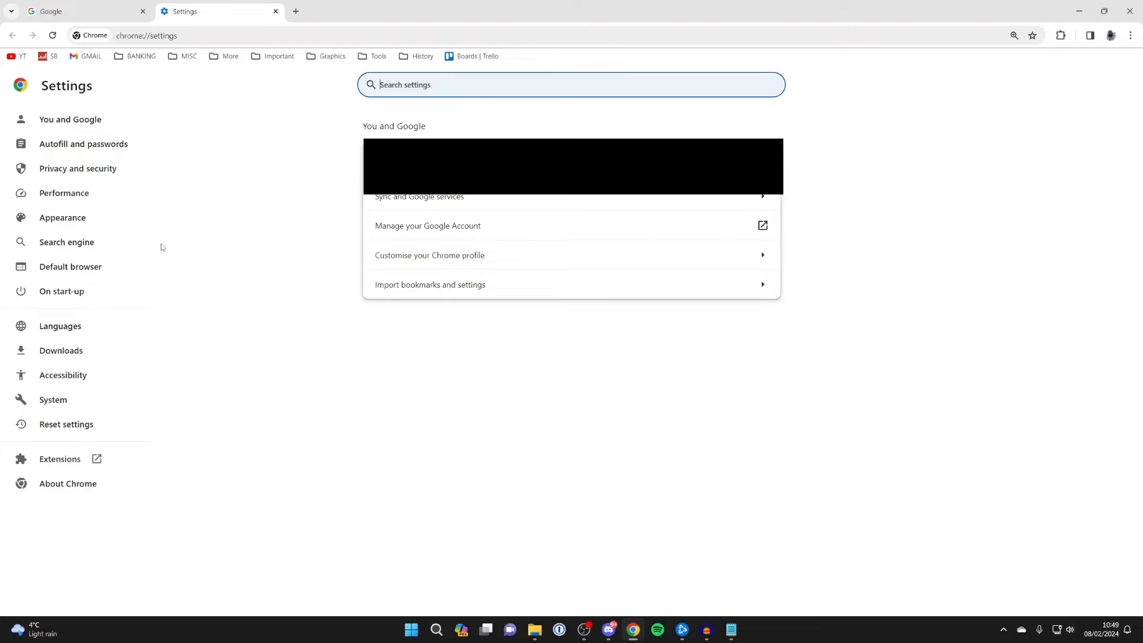
Go to Privacy and security > Site settings and scroll to the Permissions list
click(77, 169)
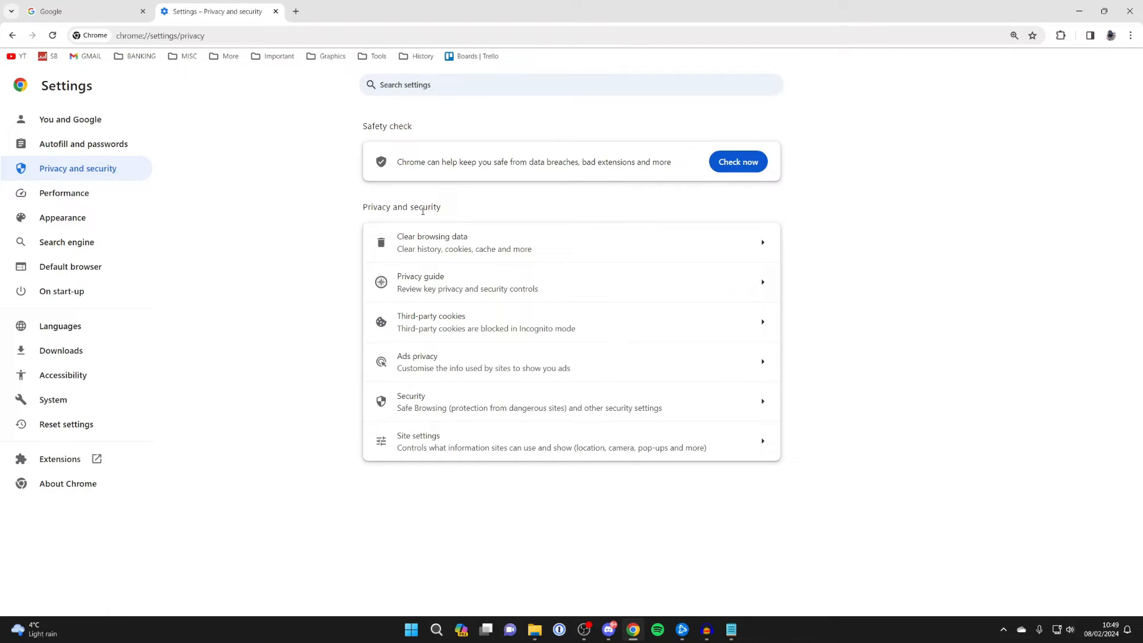
mouse_move(475, 444)
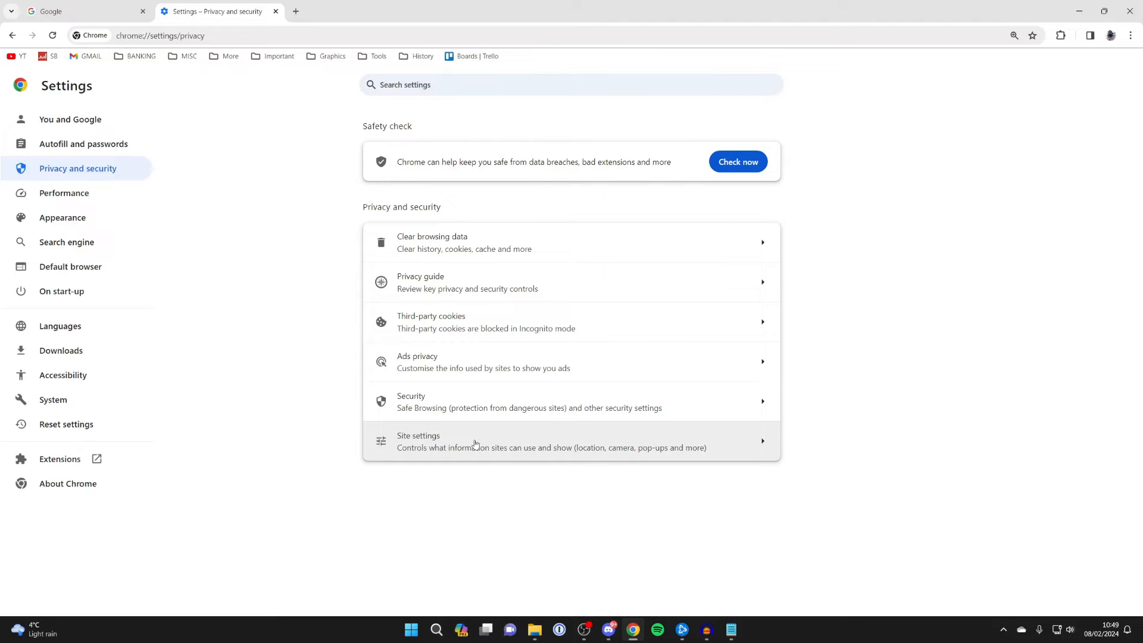
click(475, 442)
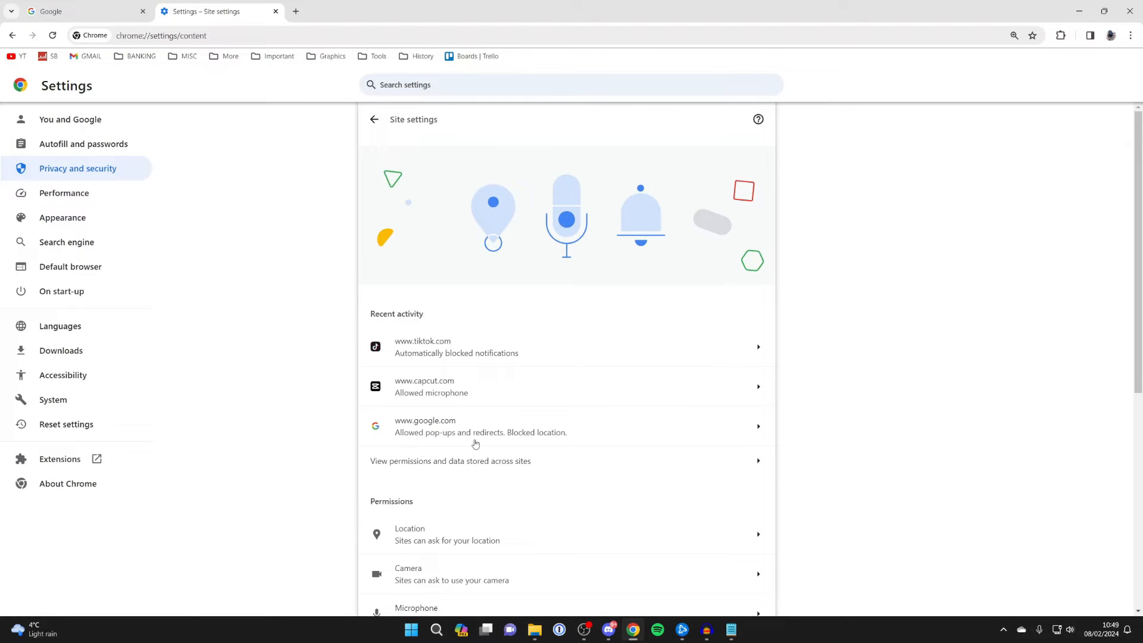
scroll(down, 3)
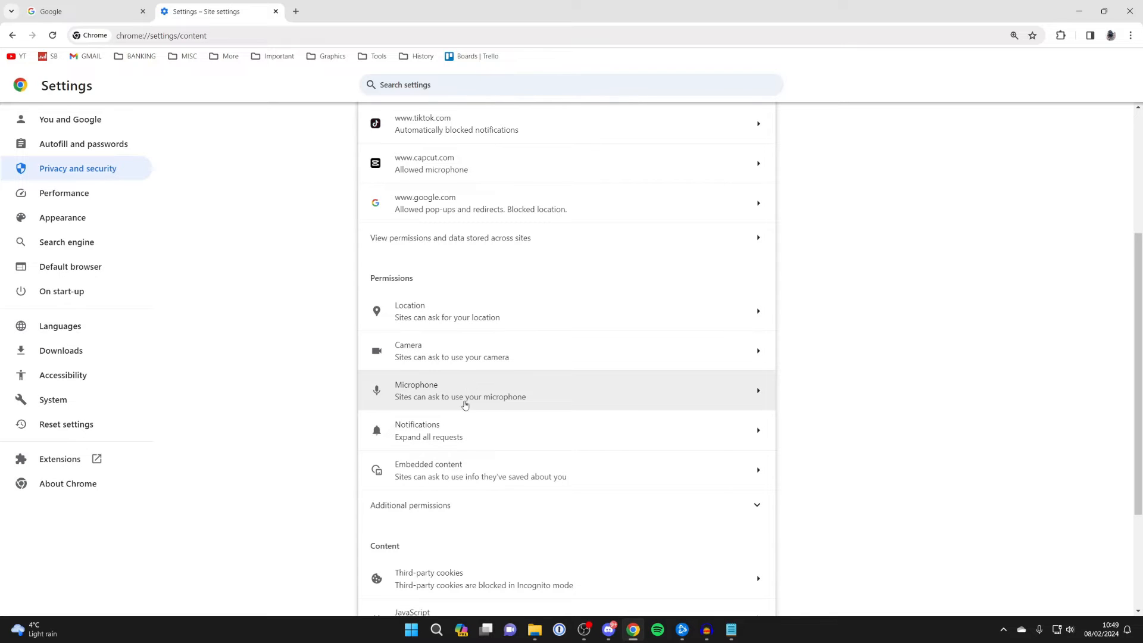
Open Notifications permissions and select 'Don't allow sites to send notifications'
click(428, 430)
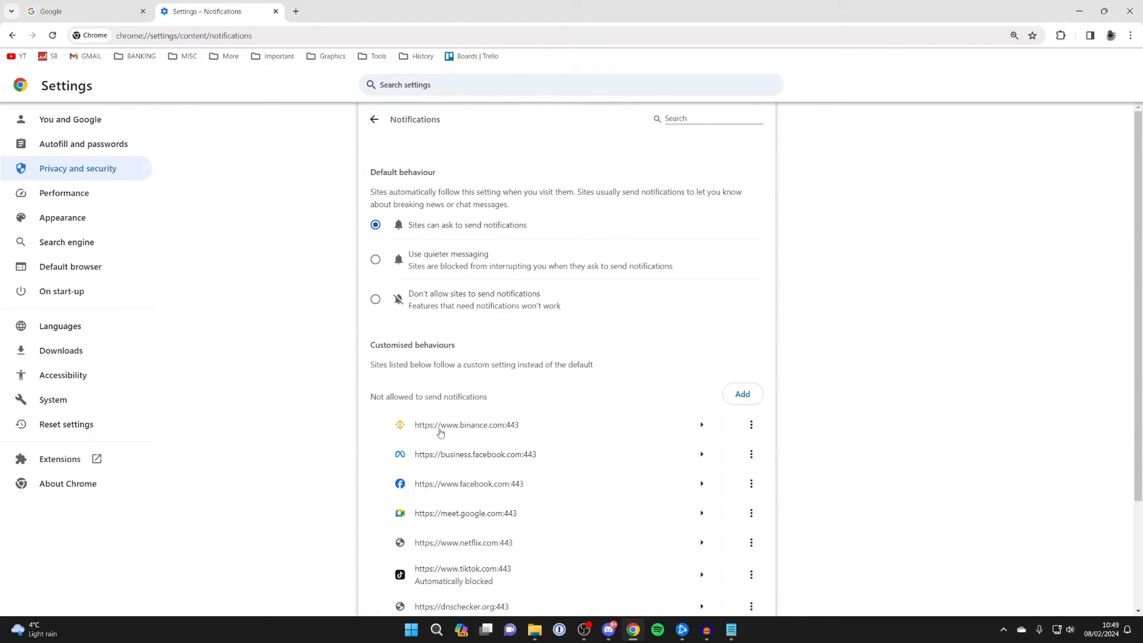
mouse_move(454, 334)
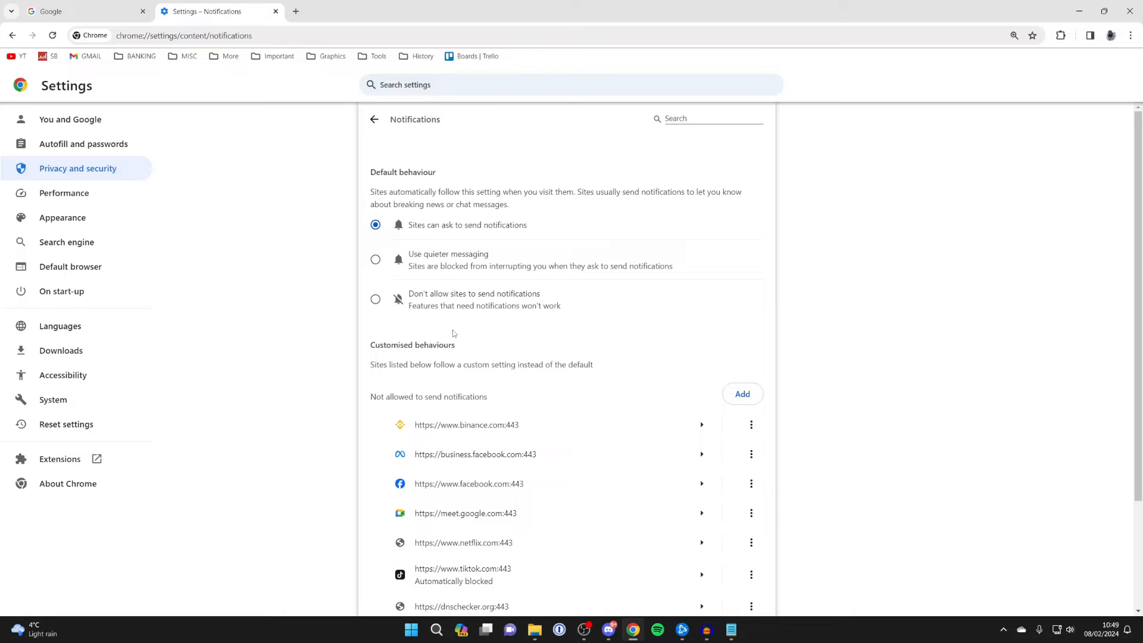
mouse_move(431, 309)
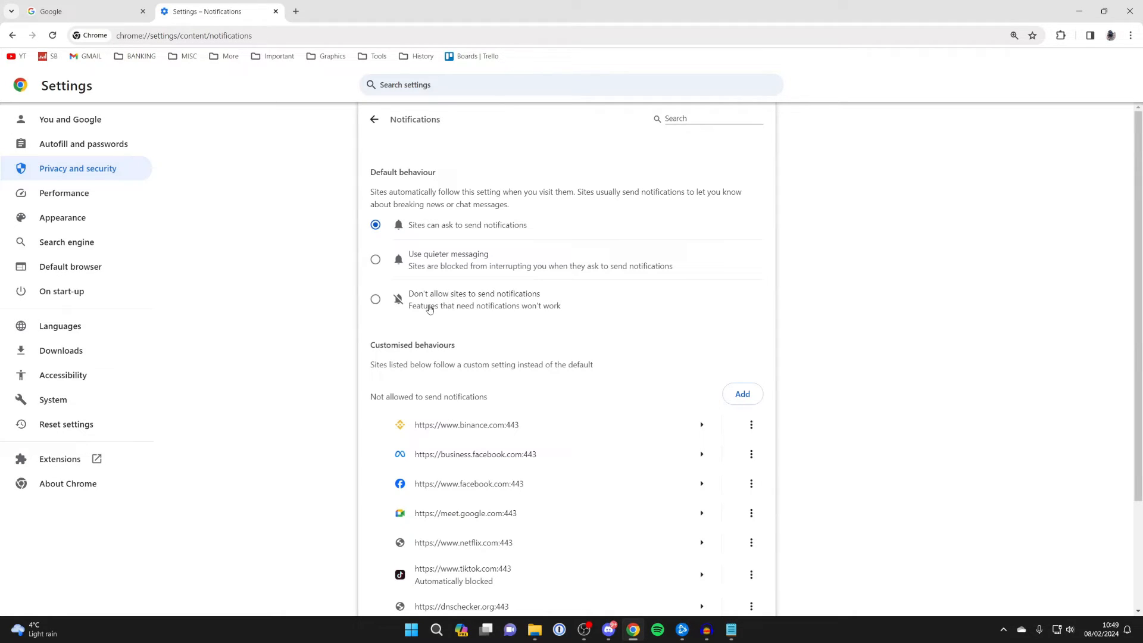
click(375, 299)
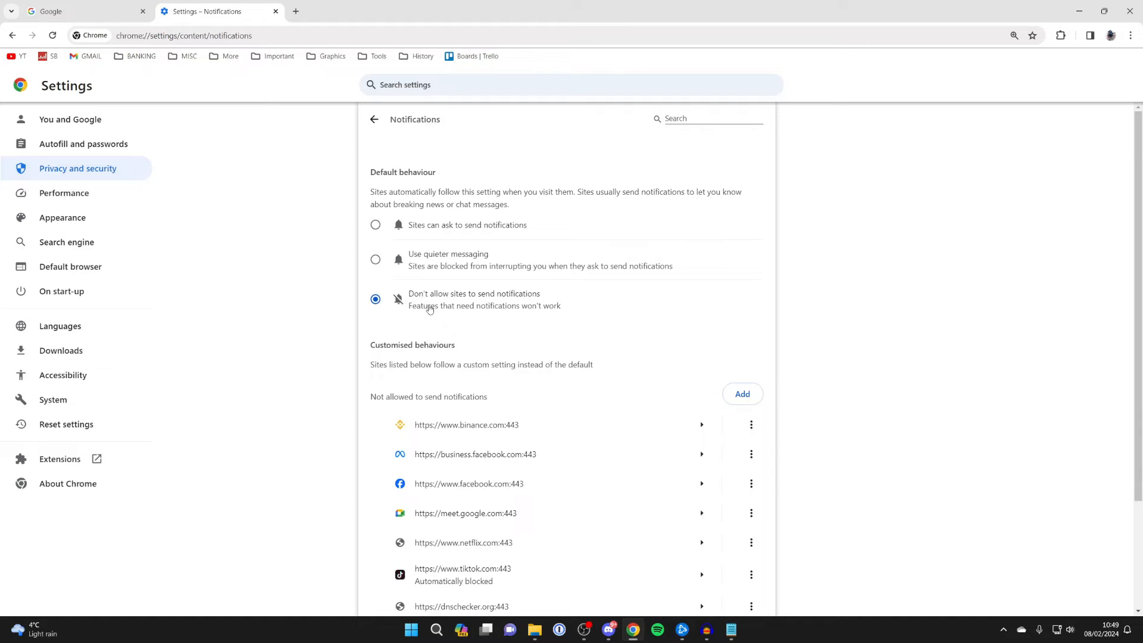
mouse_move(437, 230)
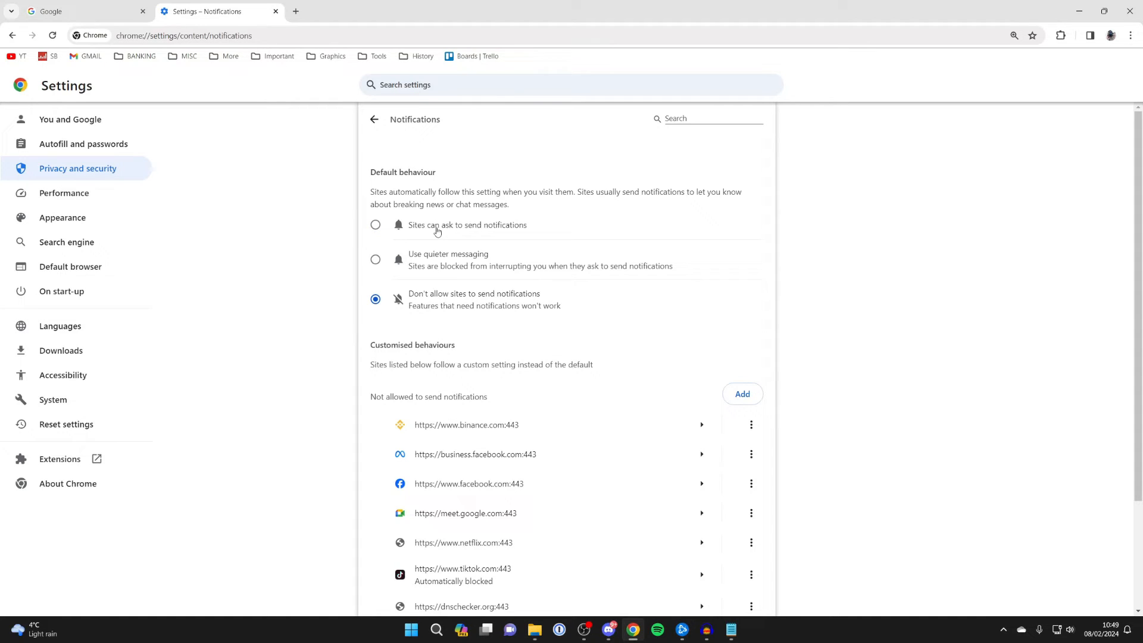
scroll(down, 3)
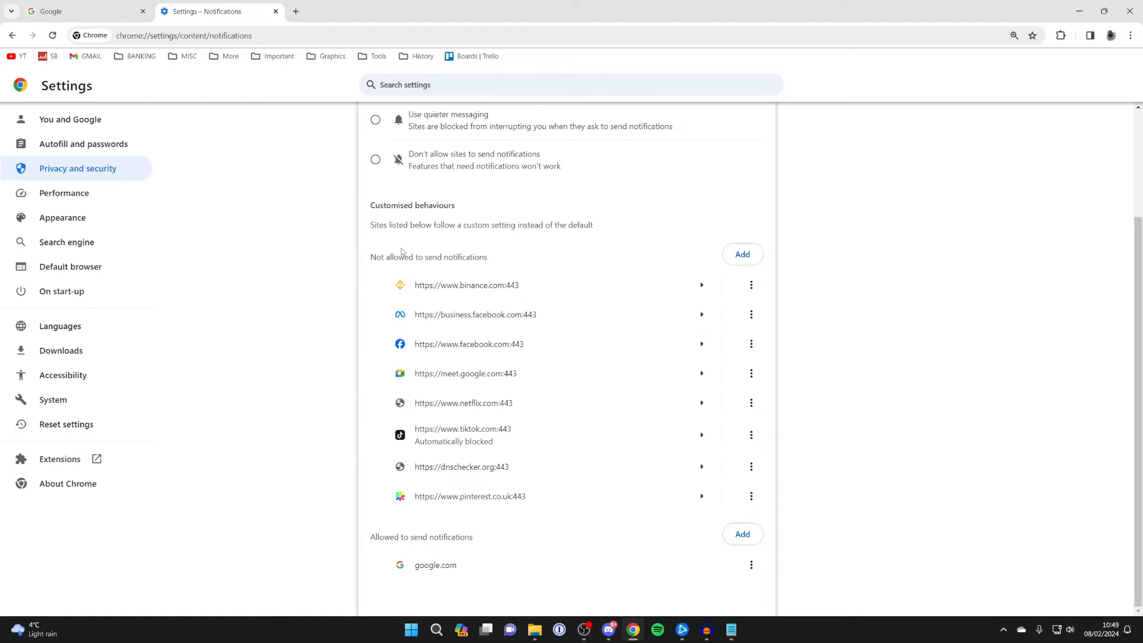
mouse_move(398, 529)
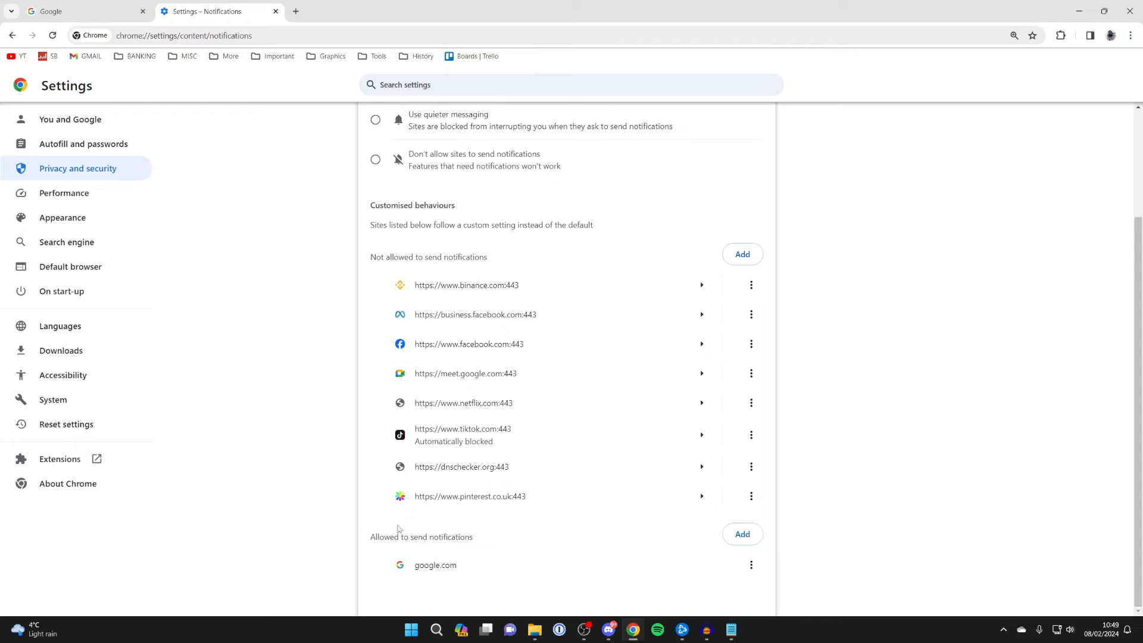
mouse_move(432, 573)
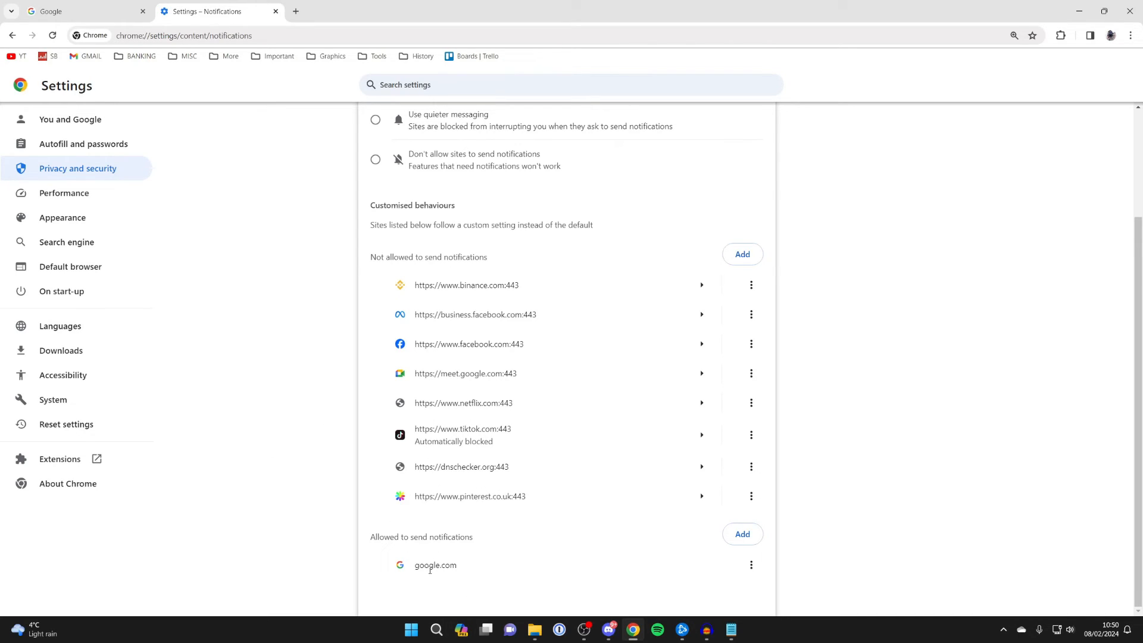
mouse_move(520, 570)
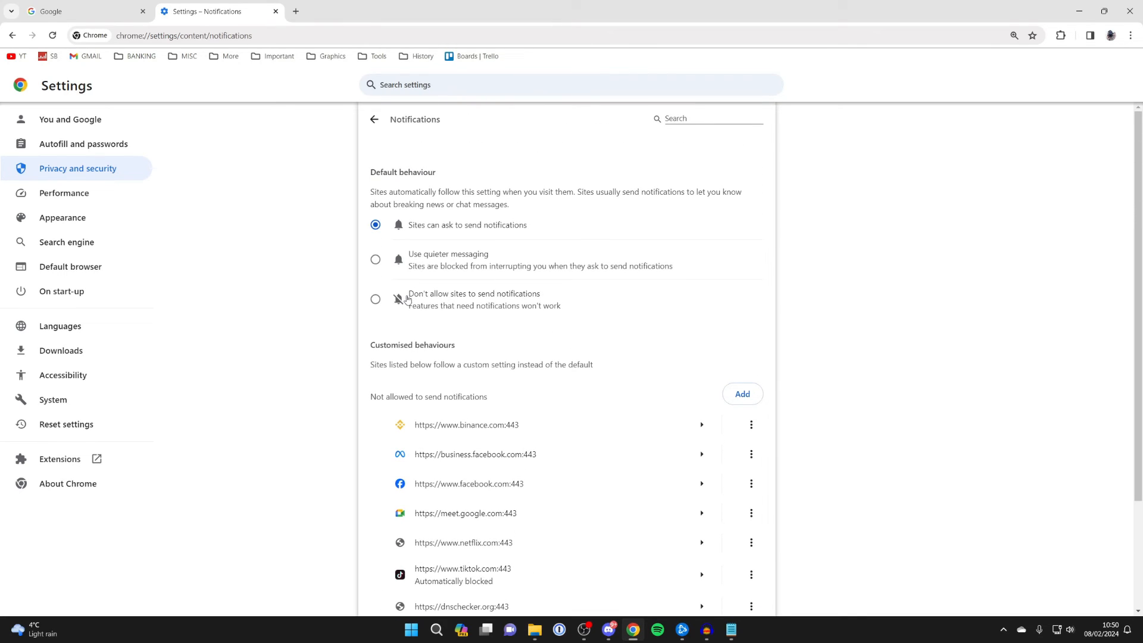
Reselect 'Don't allow sites to send notifications' under Default behaviour
click(375, 299)
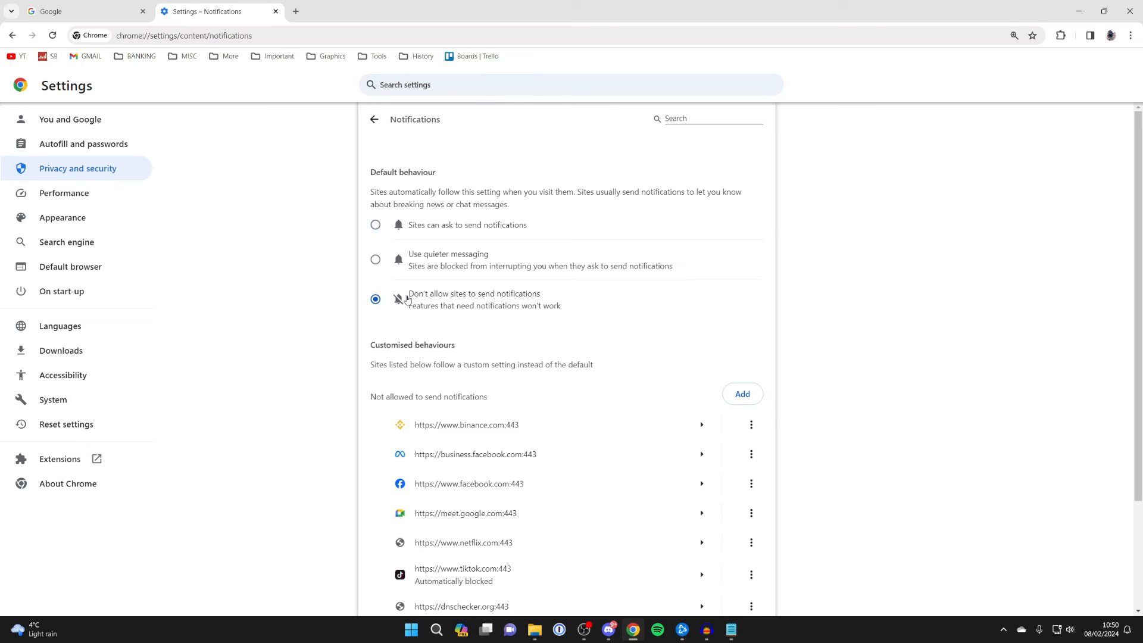